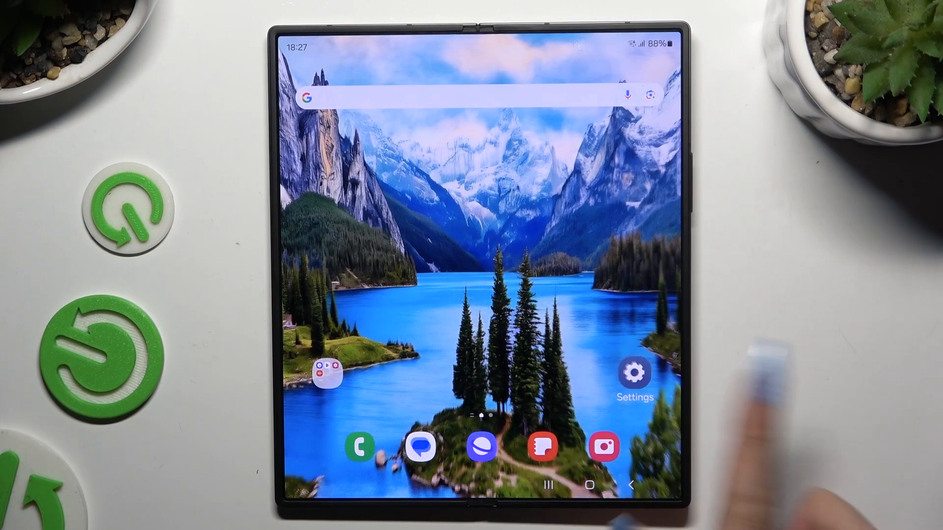
Step: Navigate Settings to the More connection settings page under Connections
click(633, 373)
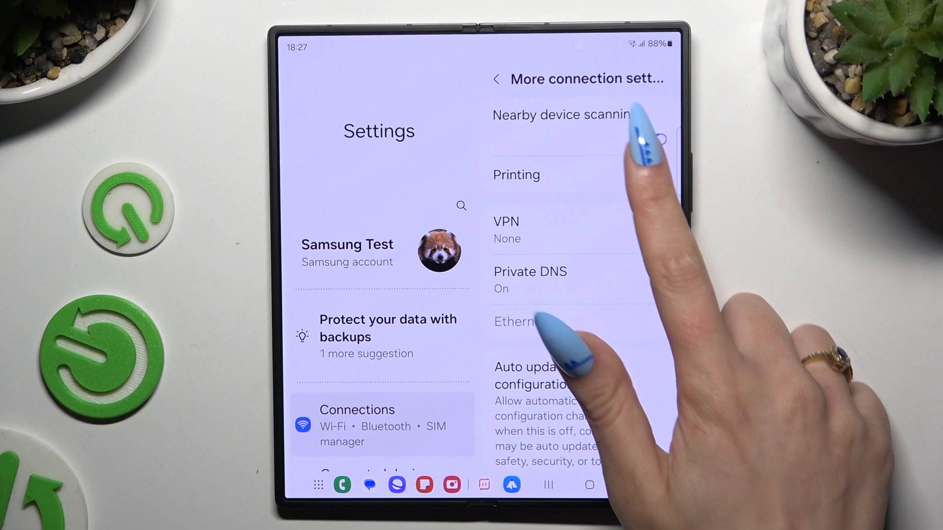
Step: Enter Printing and the Default print service, switched on and searching for printers
click(515, 175)
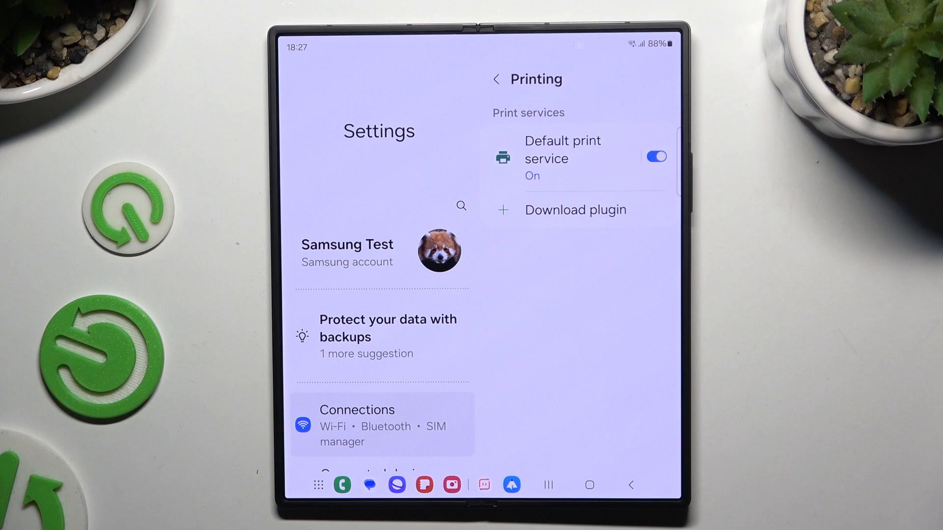
click(561, 158)
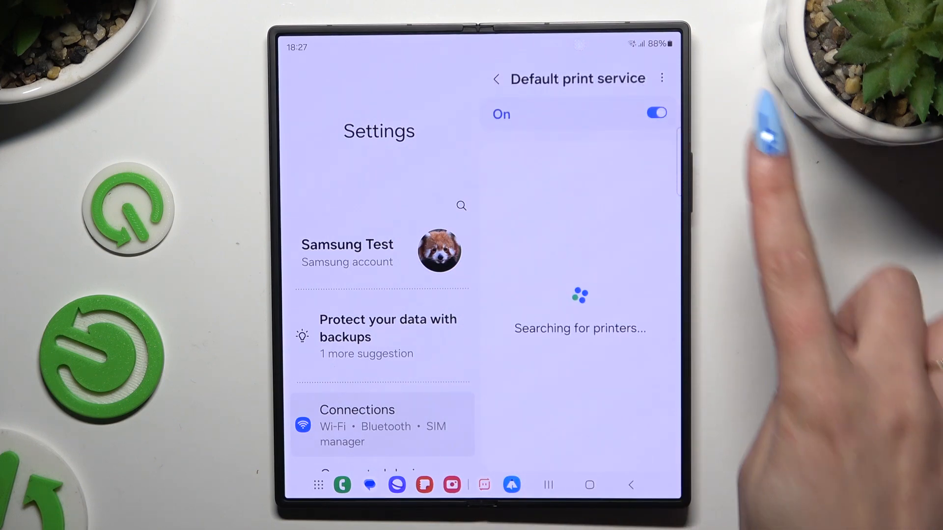